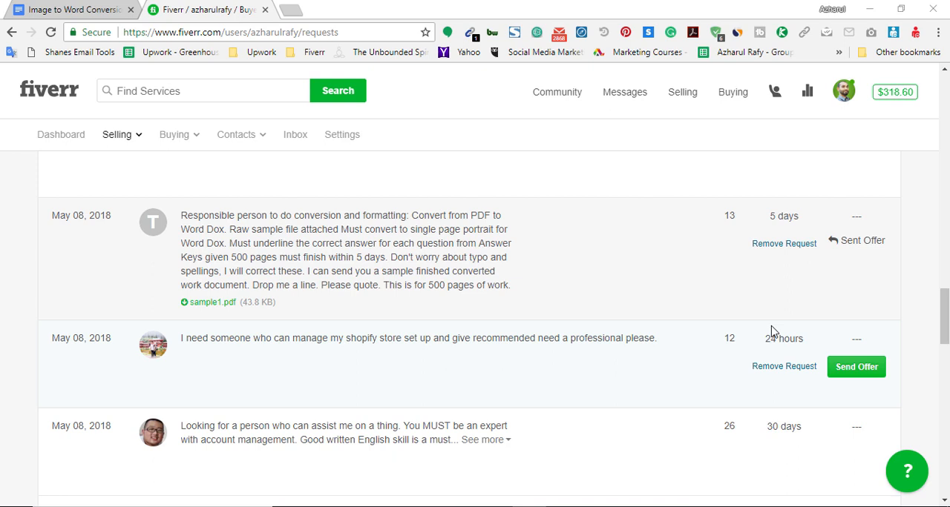
{"action": "mouse_move", "coordinate": [791, 306]}
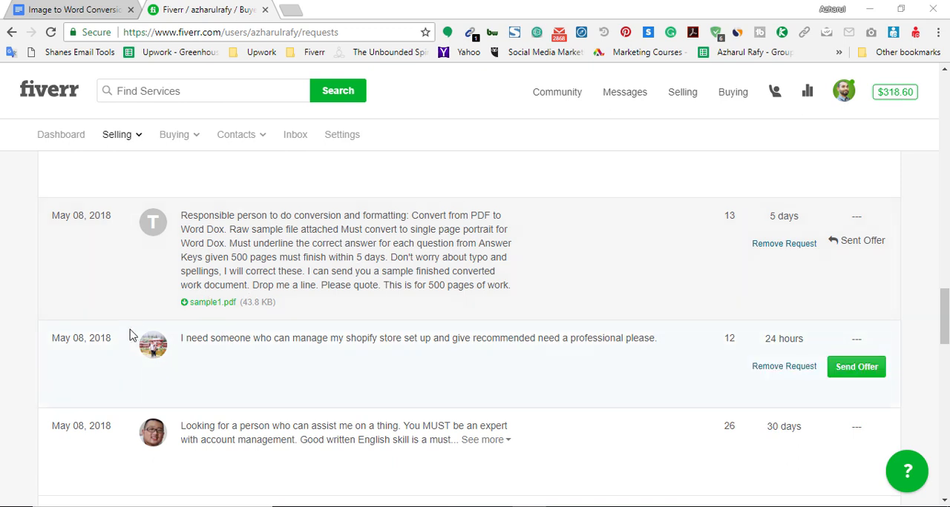
{"action": "mouse_move", "coordinate": [145, 329]}
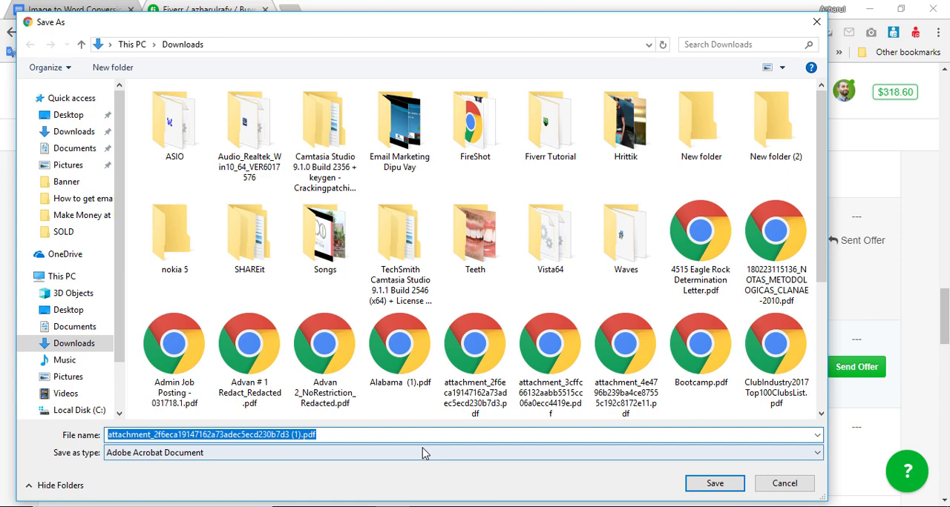
Save the buyer's sample PDF attachment into the Downloads folder.
{"action": "left_click", "coordinate": [714, 484]}
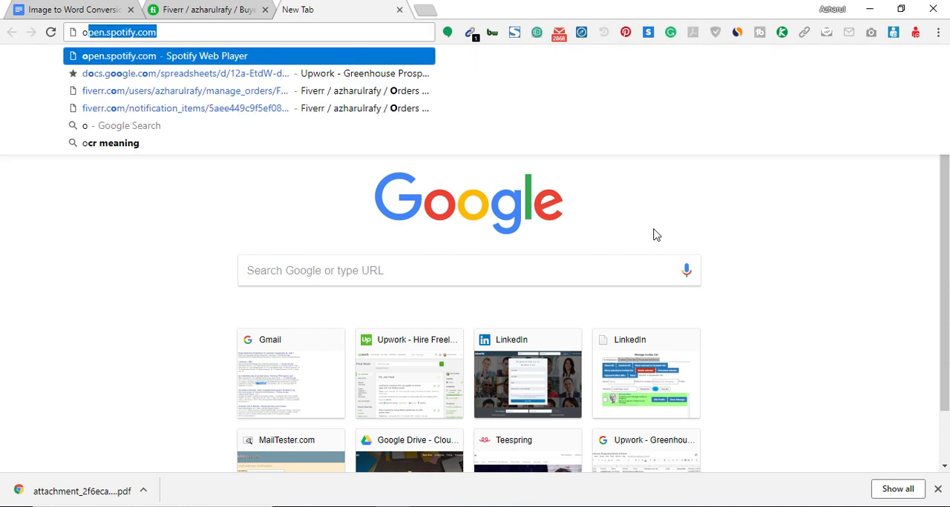
Go to onlineocr.net and bring its upload steps into view.
{"action": "type", "text": "onlineocr.net"}
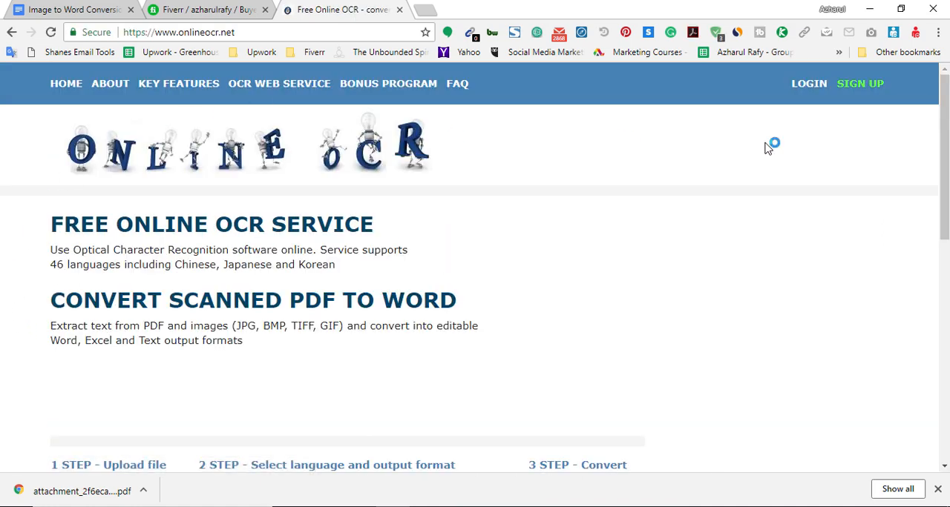
{"action": "scroll", "scroll_direction": "down", "scroll_amount": 3}
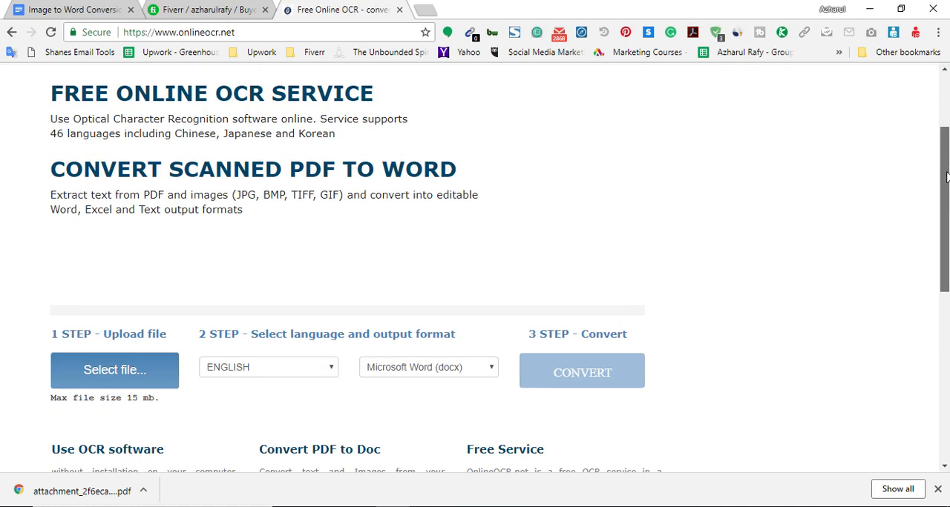
{"action": "scroll", "scroll_direction": "down", "scroll_amount": 3}
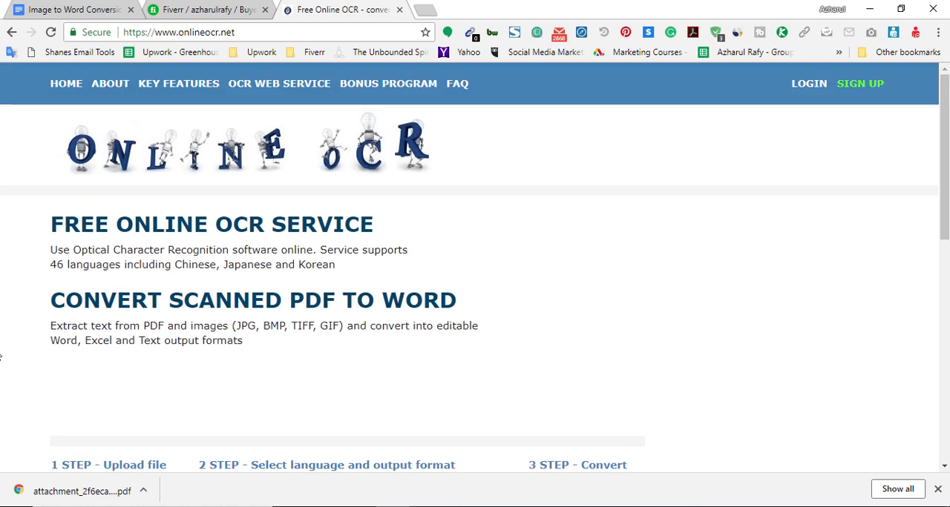
{"action": "scroll", "scroll_direction": "down", "scroll_amount": 3}
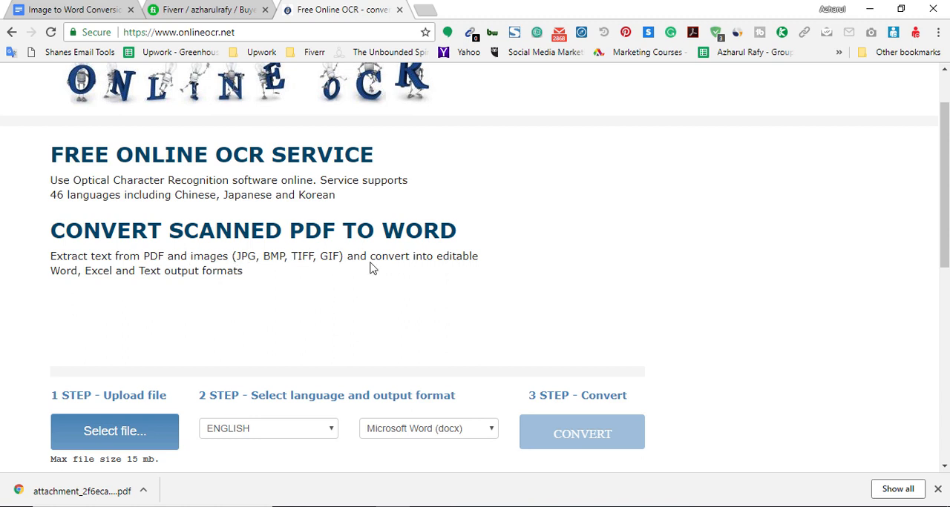
{"action": "mouse_move", "coordinate": [191, 285]}
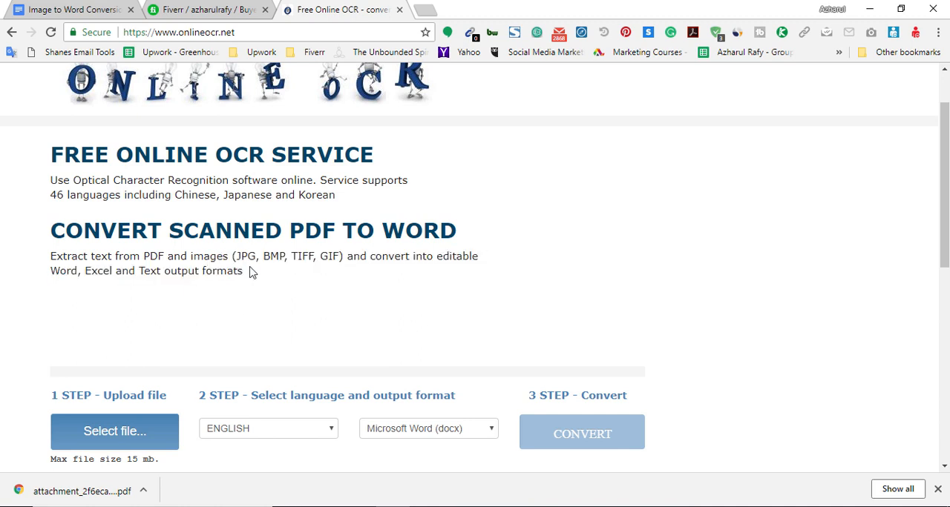
Review the service description and supported formats (including GIF) on the page.
{"action": "double_click", "coordinate": [245, 256]}
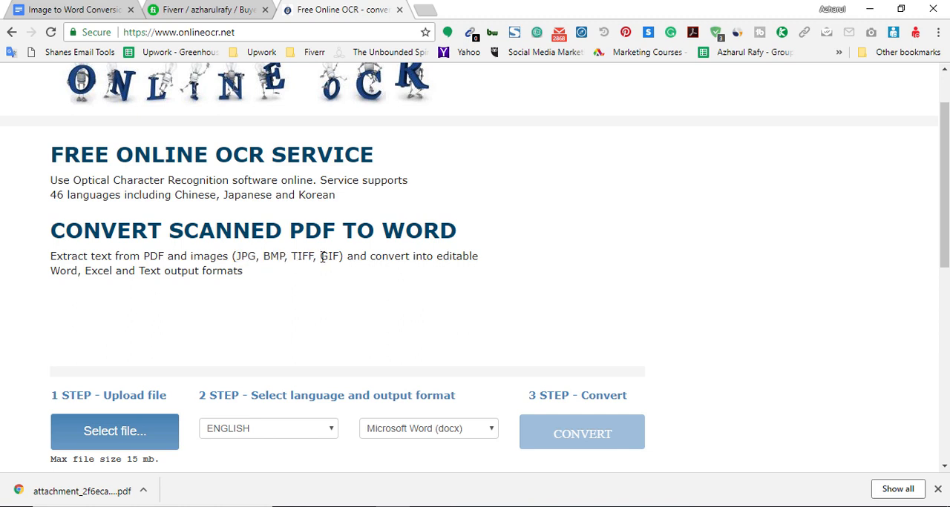
{"action": "double_click", "coordinate": [329, 255]}
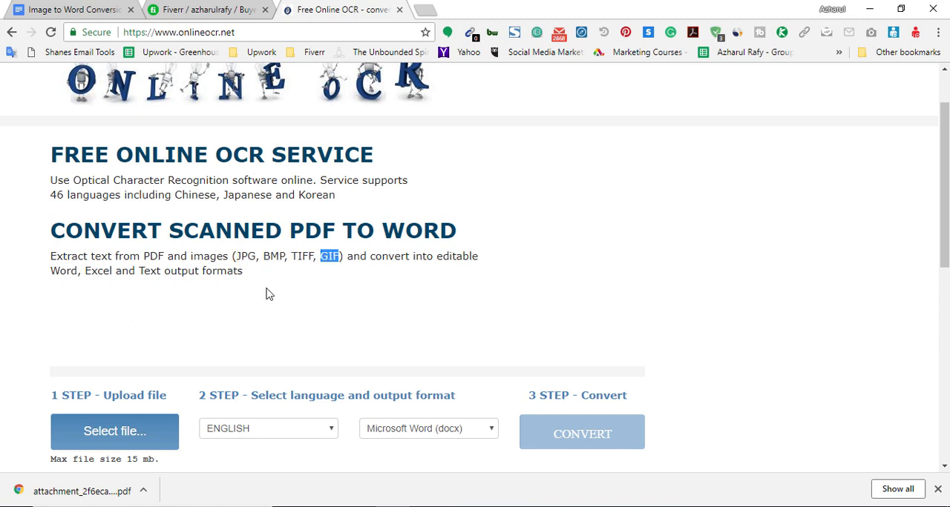
{"action": "left_click_drag", "start_coordinate": [234, 255], "coordinate": [243, 270]}
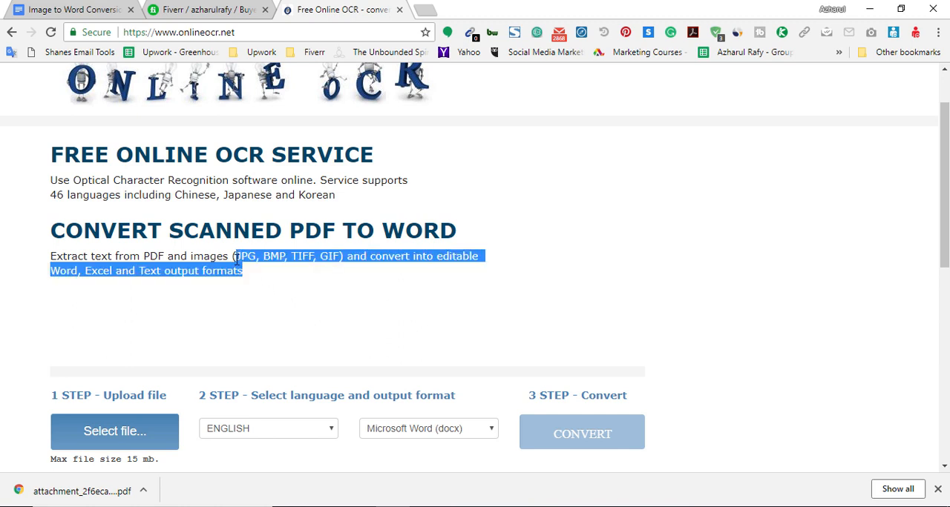
{"action": "left_click", "coordinate": [249, 276]}
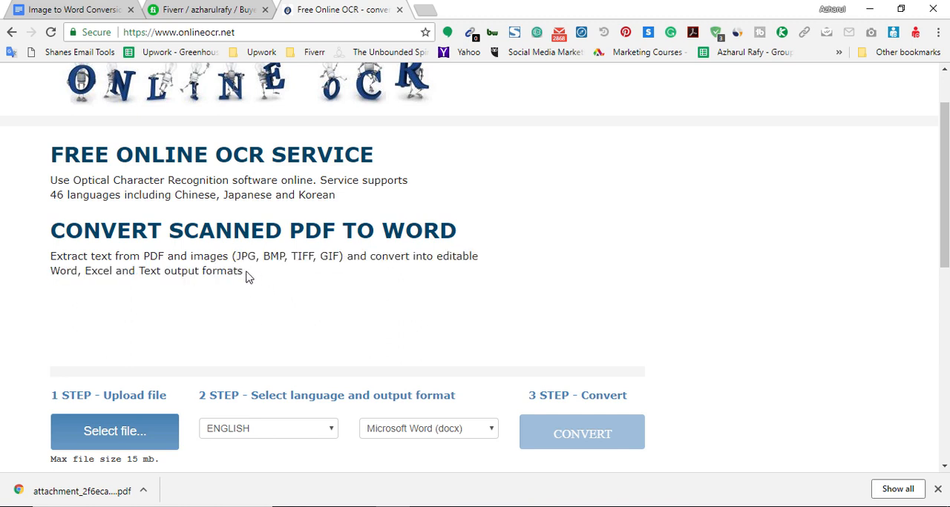
{"action": "mouse_move", "coordinate": [101, 227]}
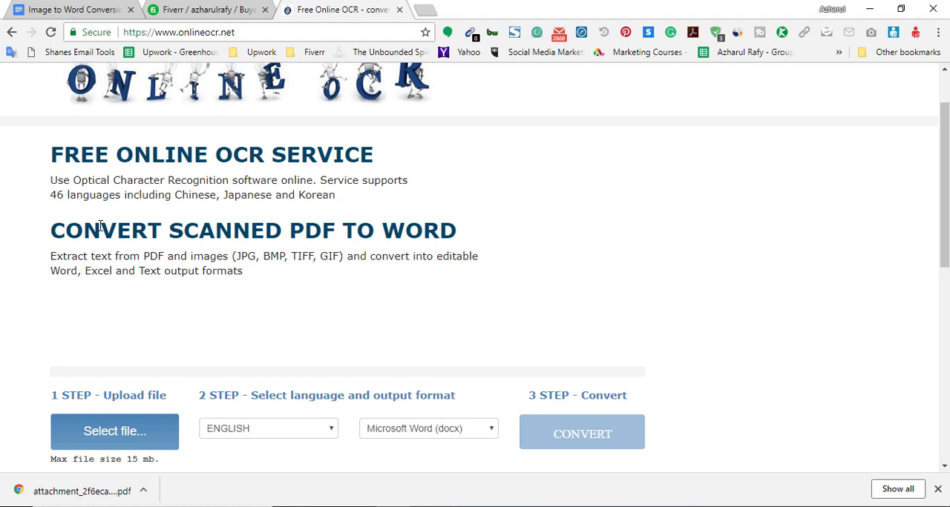
{"action": "mouse_move", "coordinate": [270, 293]}
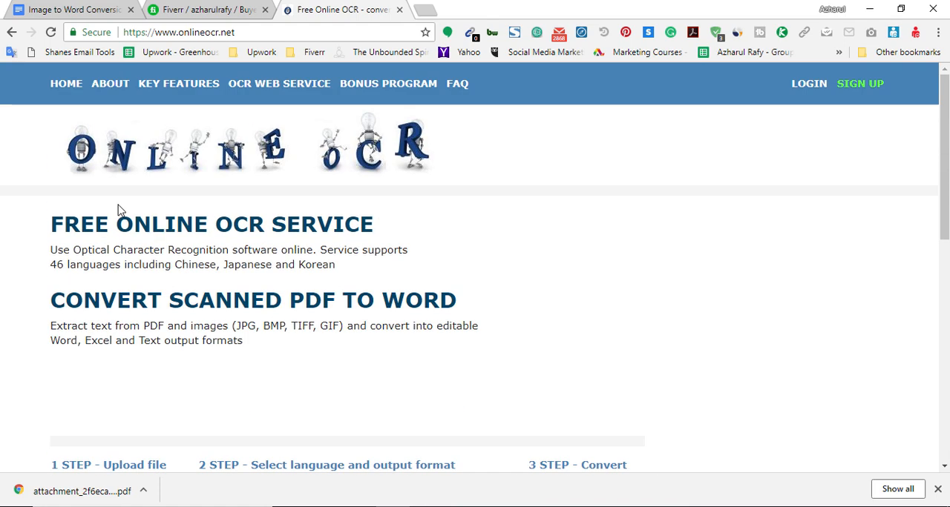
{"action": "scroll", "scroll_direction": "down", "scroll_amount": 3}
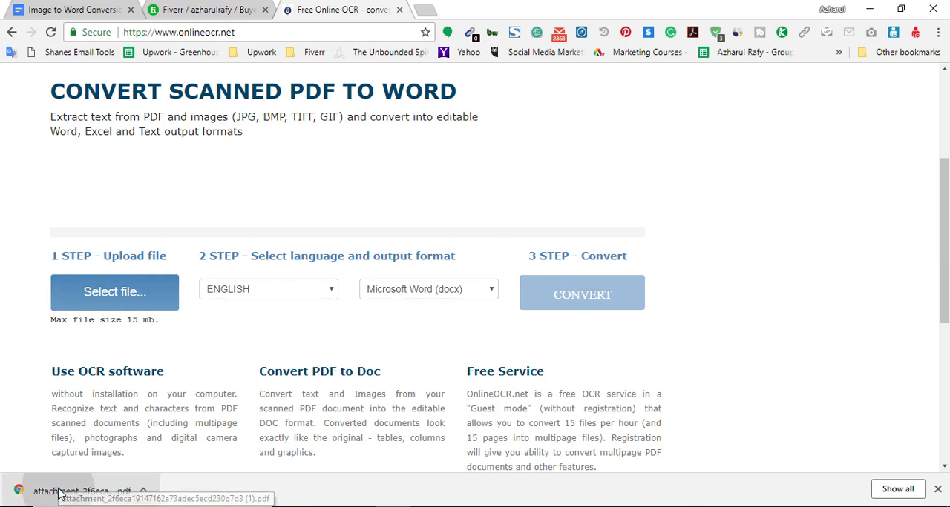
Open the downloaded exam-questions PDF from the download bar and look through it.
{"action": "left_click", "coordinate": [82, 491]}
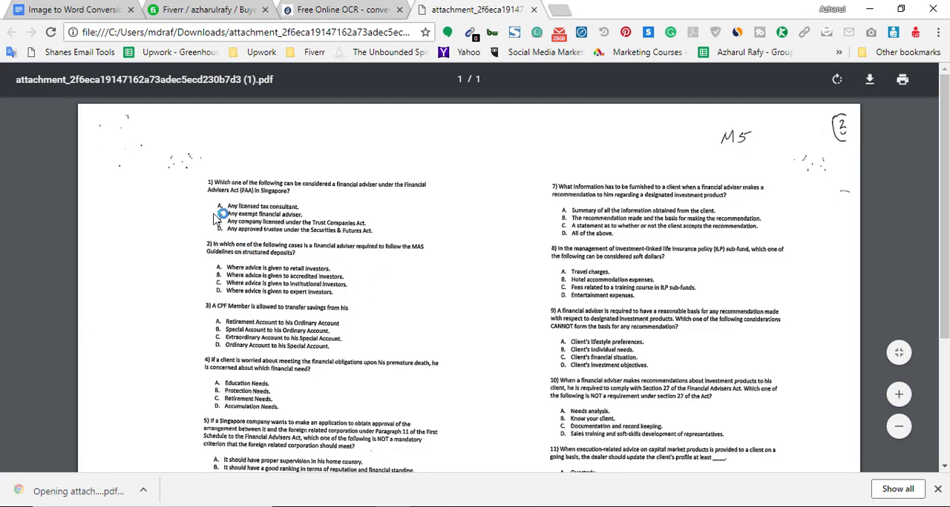
{"action": "scroll", "scroll_direction": "down", "scroll_amount": 3}
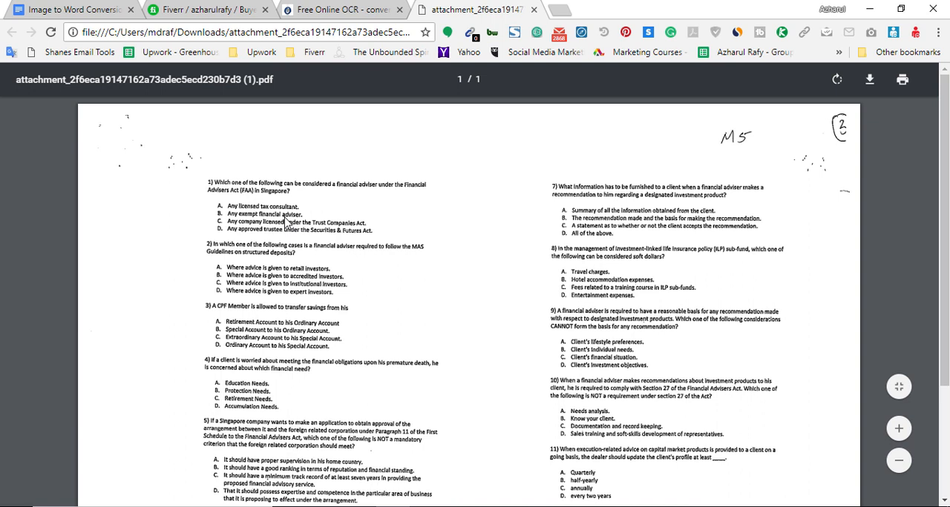
{"action": "mouse_move", "coordinate": [252, 208]}
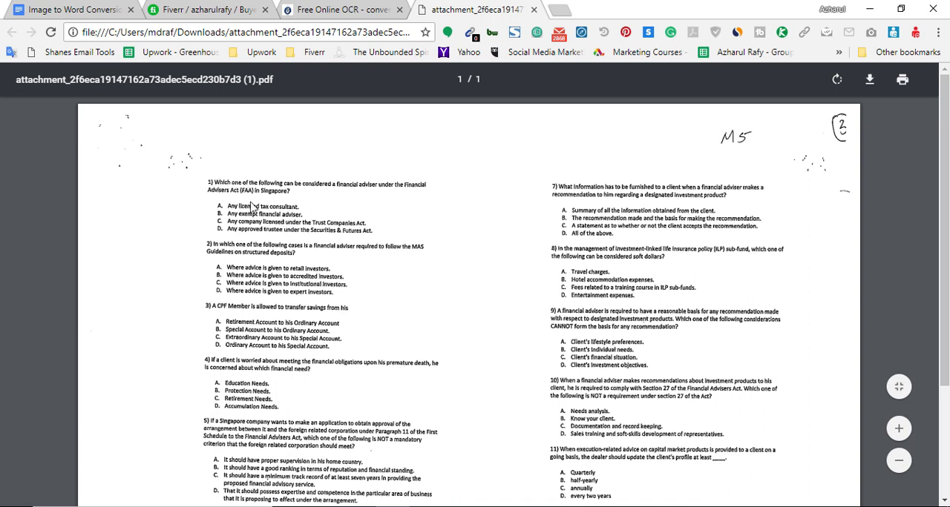
{"action": "mouse_move", "coordinate": [371, 205]}
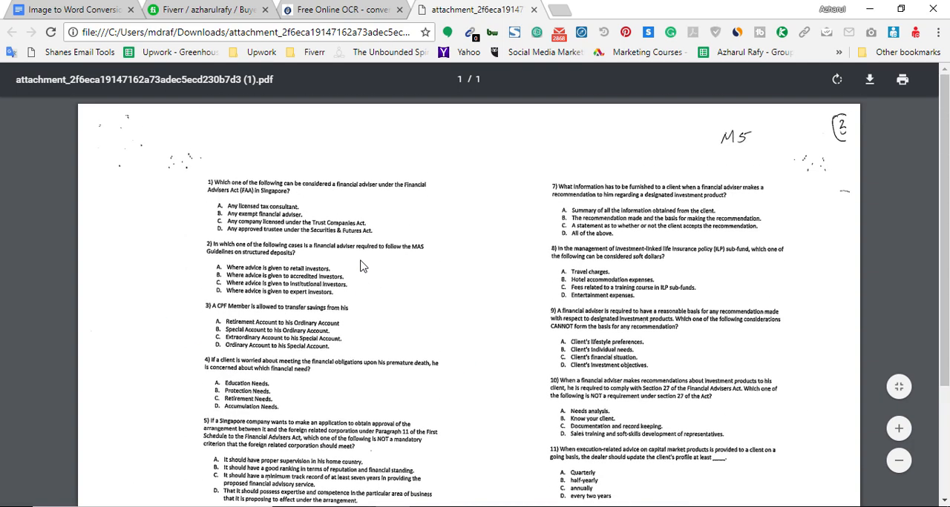
Upload the downloaded exam PDF to onlineocr.net via Select file.
{"action": "left_click", "coordinate": [341, 9]}
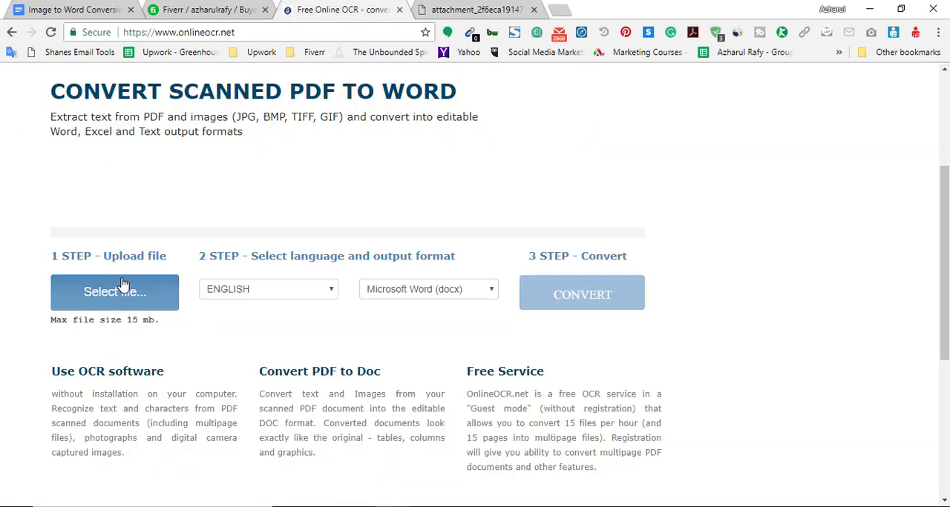
{"action": "left_click", "coordinate": [114, 291]}
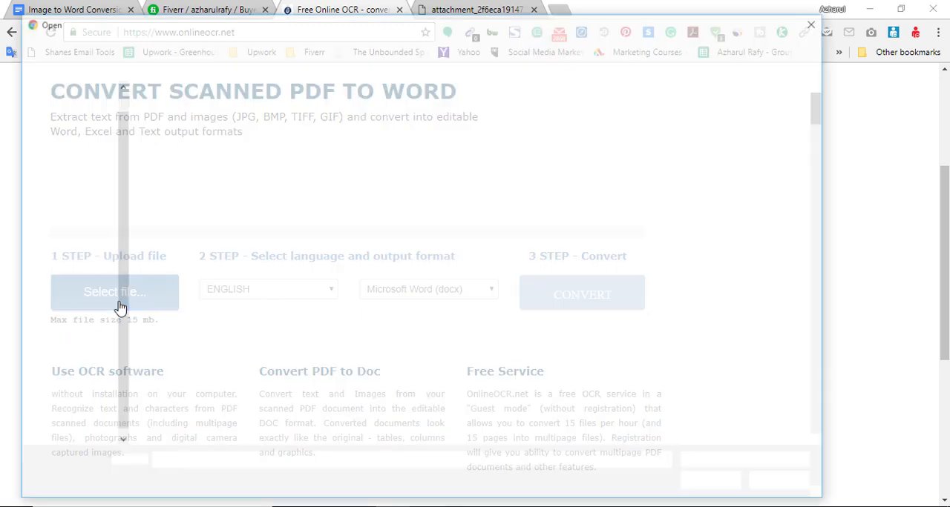
{"action": "left_click", "coordinate": [114, 291]}
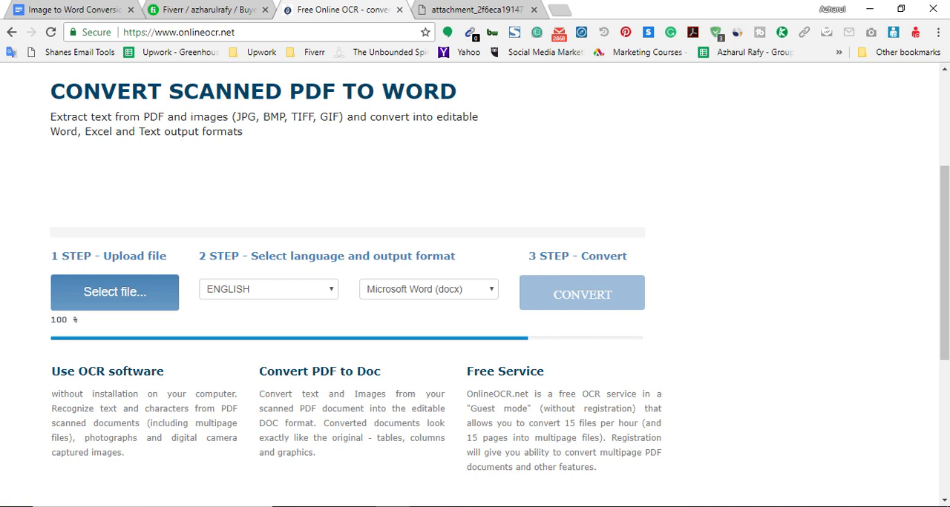
Review the Word, Excel and Text output formats and keep Microsoft Word (docx).
{"action": "left_click", "coordinate": [115, 291]}
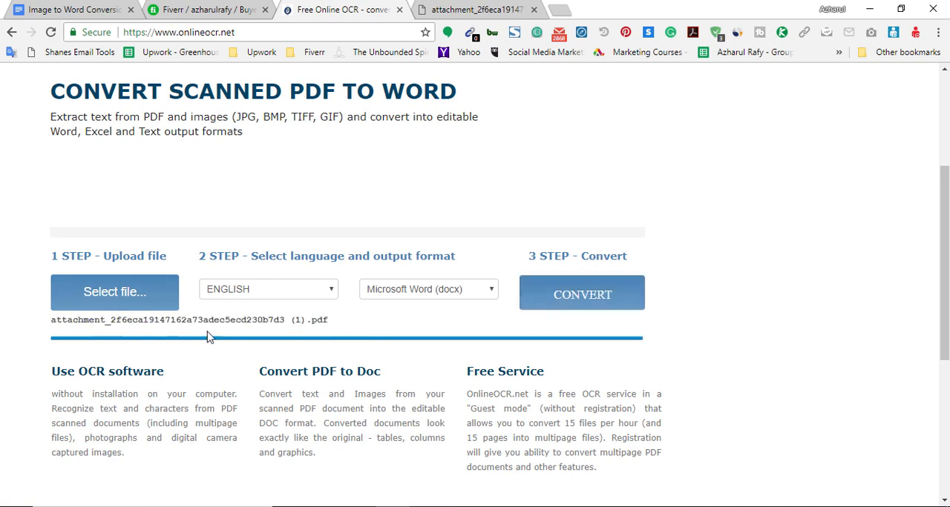
{"action": "mouse_move", "coordinate": [389, 300]}
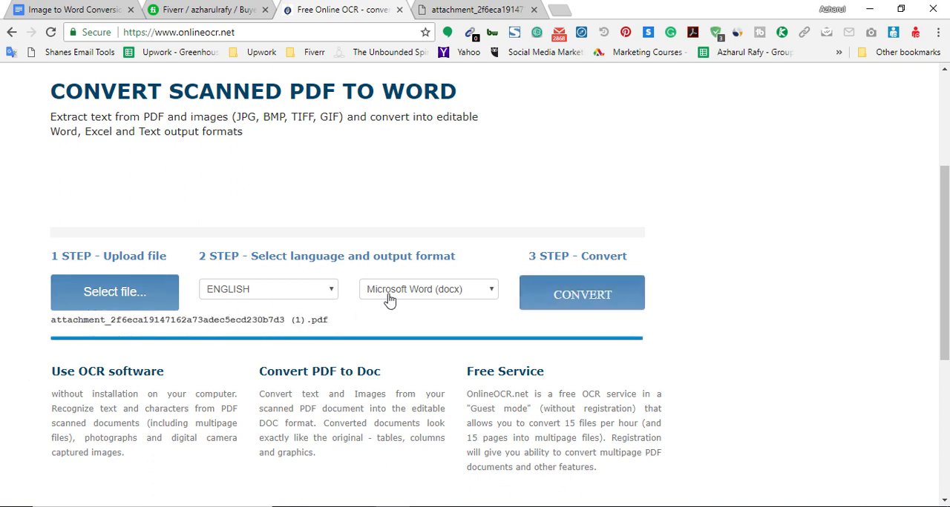
{"action": "mouse_move", "coordinate": [433, 300]}
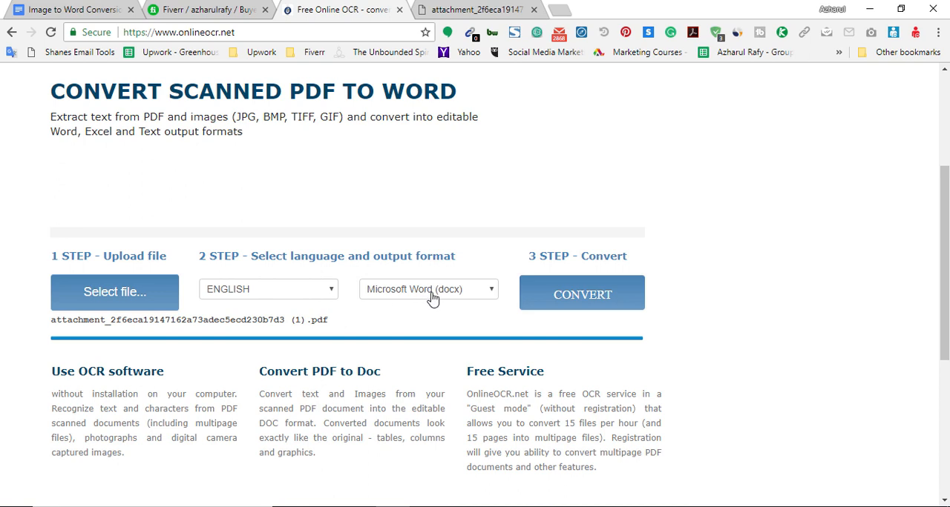
{"action": "left_click", "coordinate": [428, 290]}
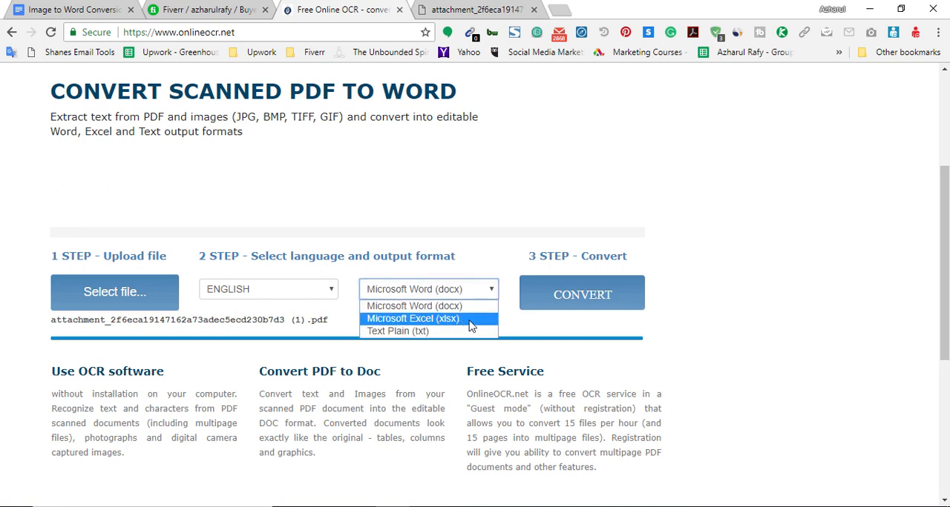
{"action": "mouse_move", "coordinate": [413, 330]}
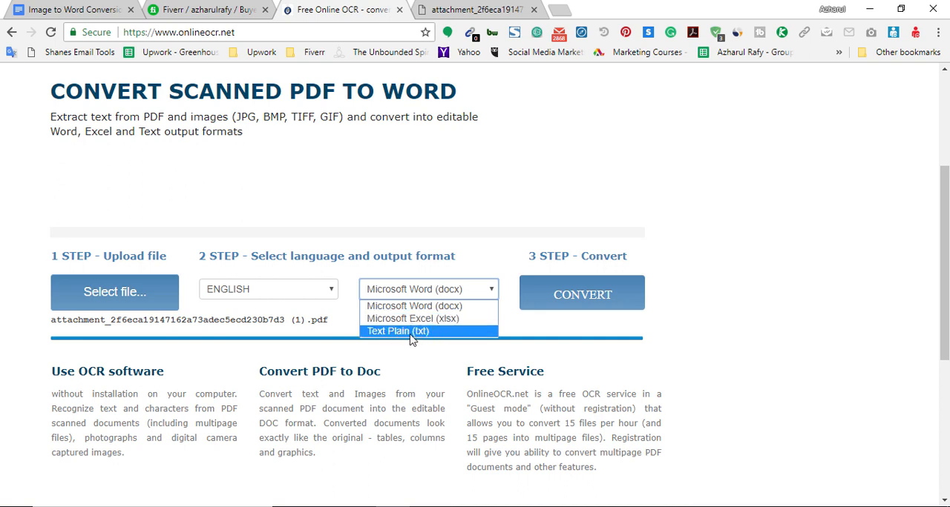
{"action": "mouse_move", "coordinate": [428, 333]}
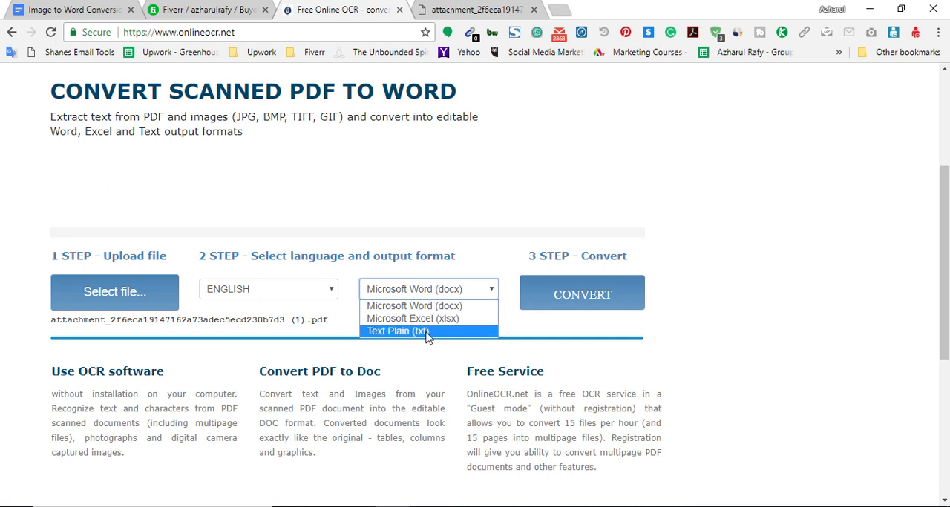
{"action": "mouse_move", "coordinate": [414, 306]}
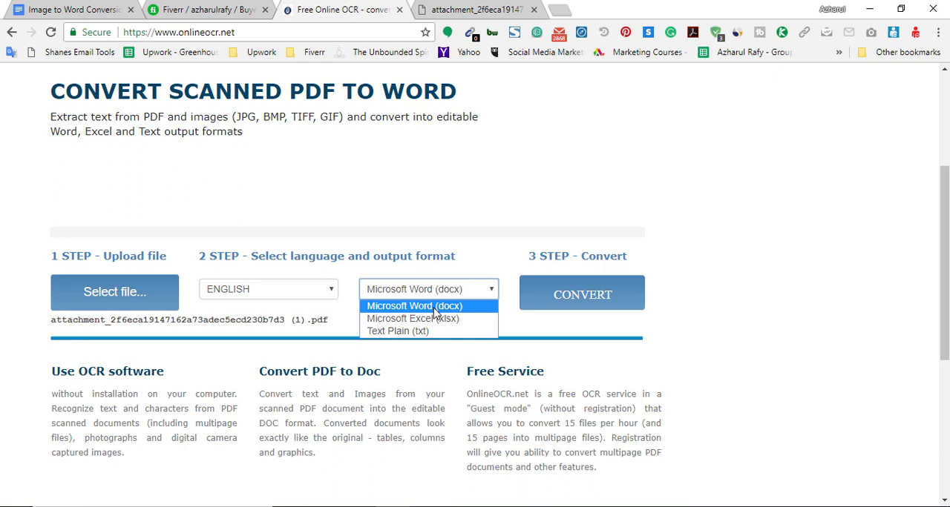
{"action": "mouse_move", "coordinate": [481, 312]}
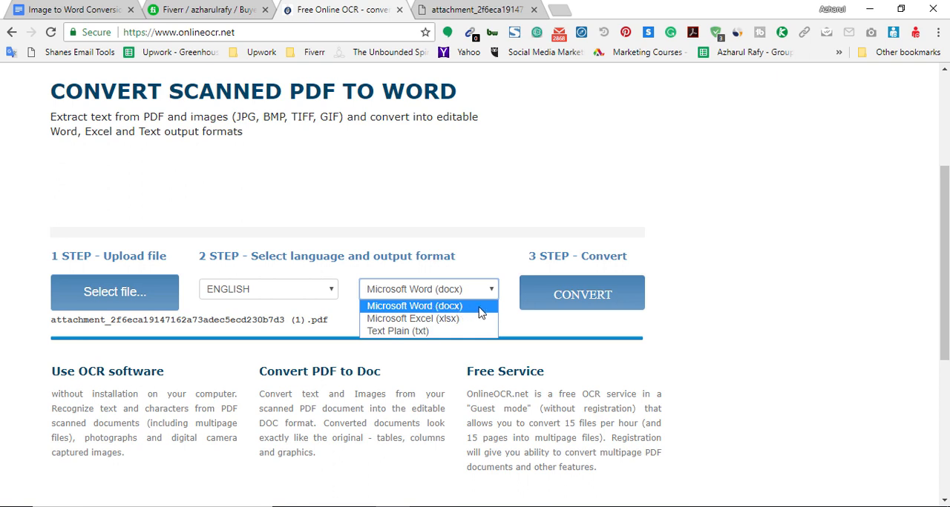
{"action": "left_click", "coordinate": [414, 306]}
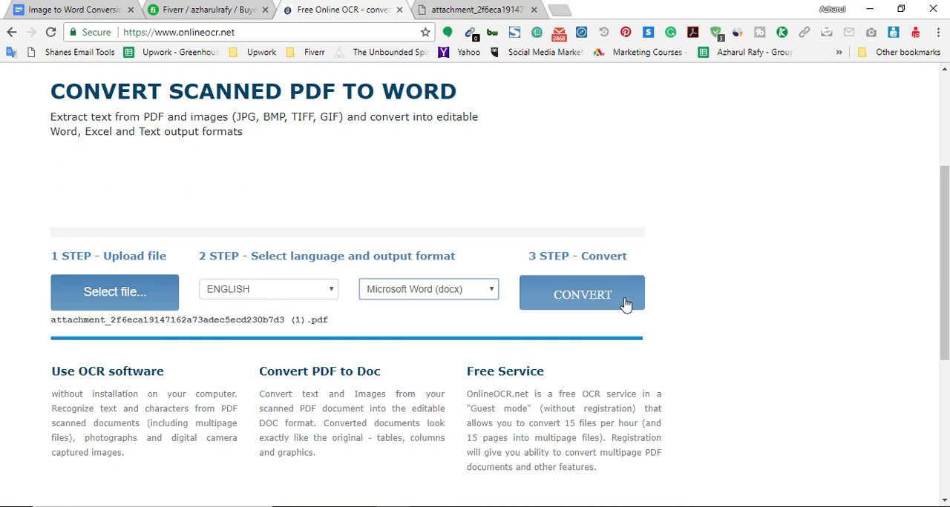
Convert the uploaded PDF so the recognised exam questions appear as editable text.
{"action": "left_click", "coordinate": [582, 293]}
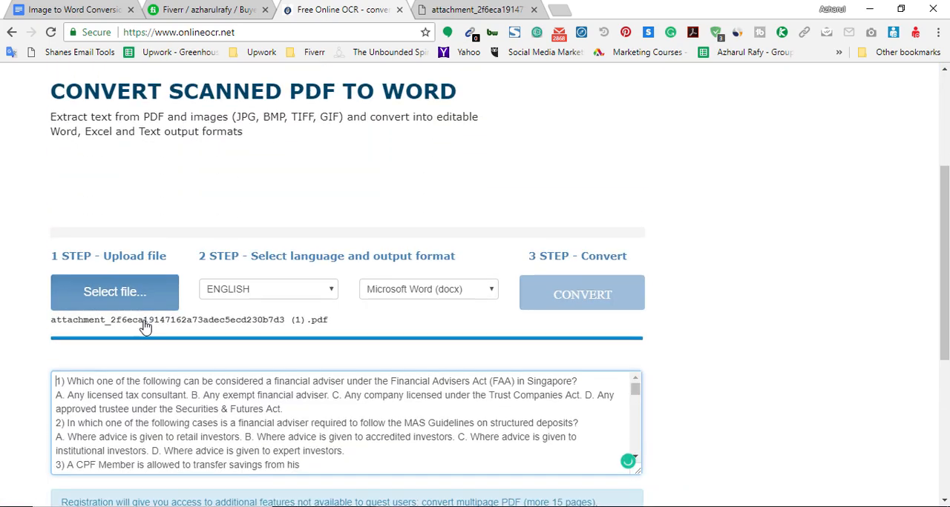
Compare the extracted questions one to six against the original scanned PDF page.
{"action": "left_click", "coordinate": [475, 9]}
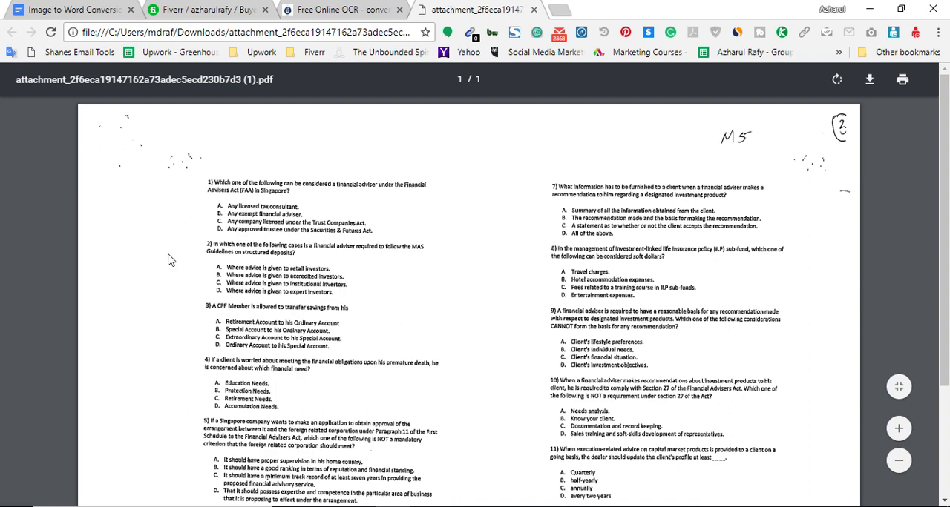
{"action": "left_click", "coordinate": [341, 9]}
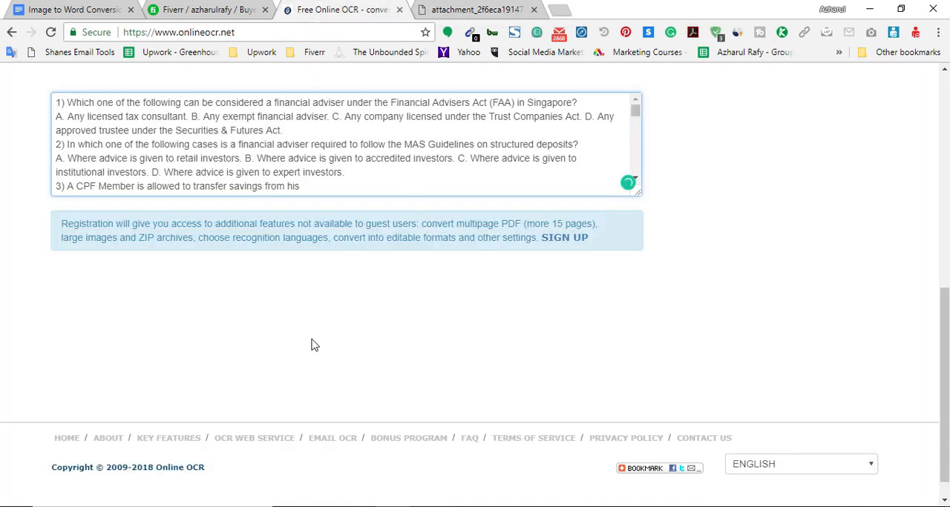
{"action": "left_click", "coordinate": [472, 8]}
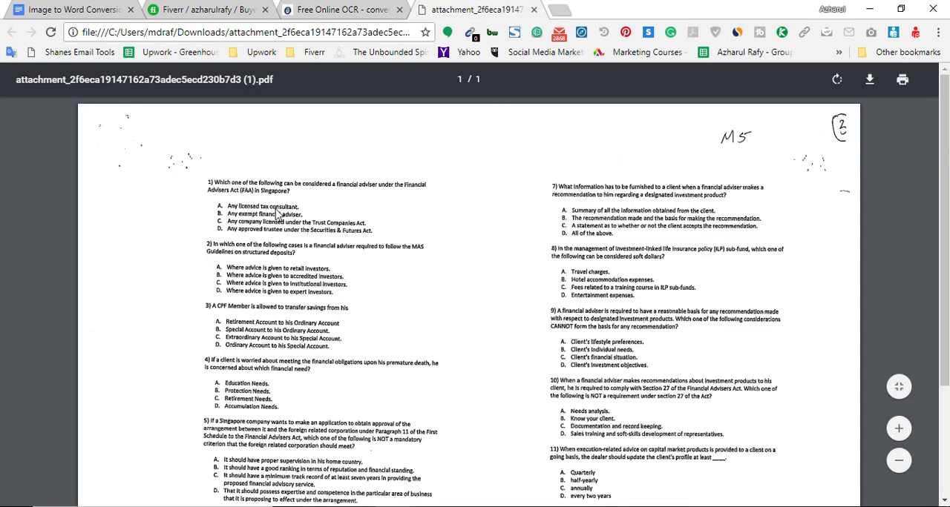
{"action": "mouse_move", "coordinate": [319, 240]}
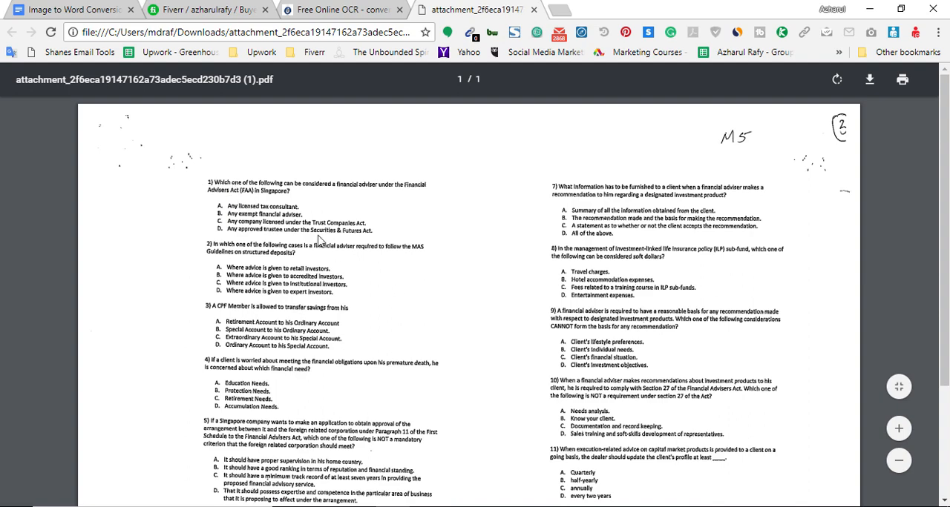
{"action": "mouse_move", "coordinate": [319, 329]}
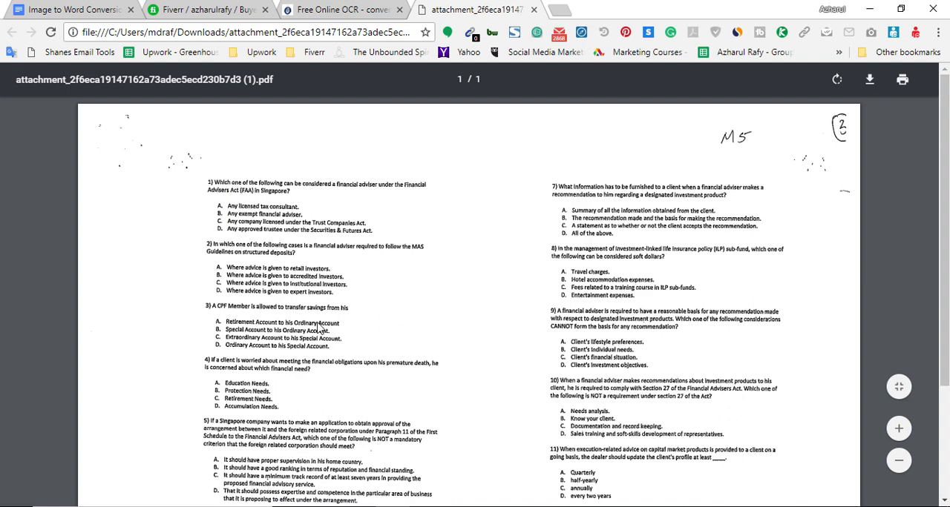
{"action": "mouse_move", "coordinate": [345, 270]}
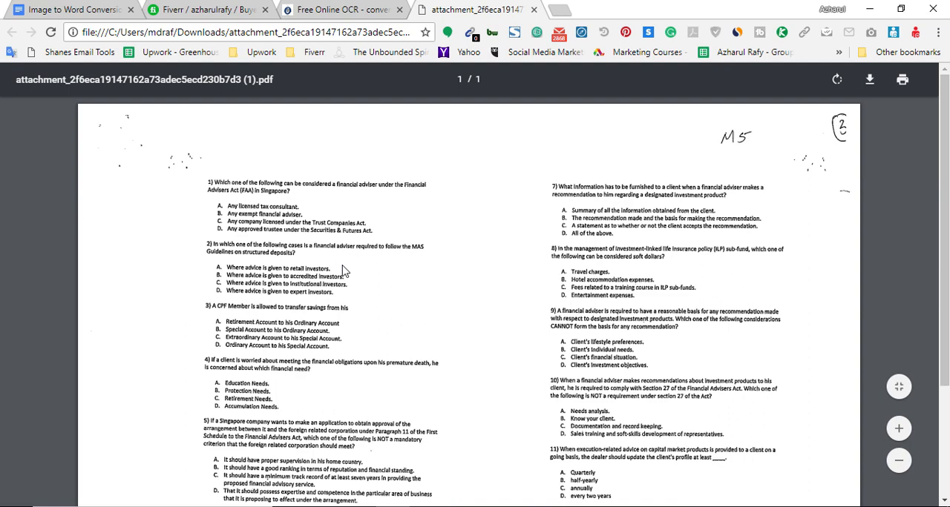
{"action": "left_click", "coordinate": [342, 9]}
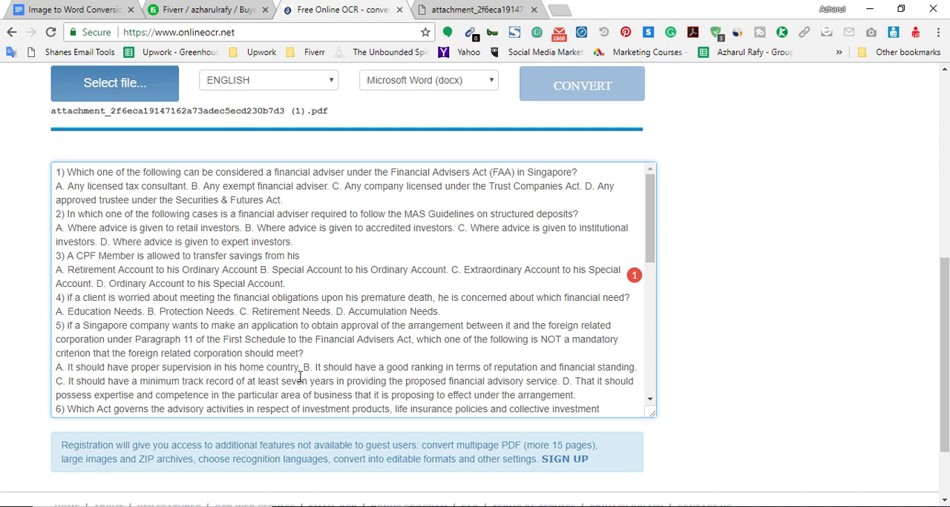
Review the extracted text past question ten in the output box before copying it.
{"action": "scroll", "scroll_direction": "down", "scroll_amount": 3}
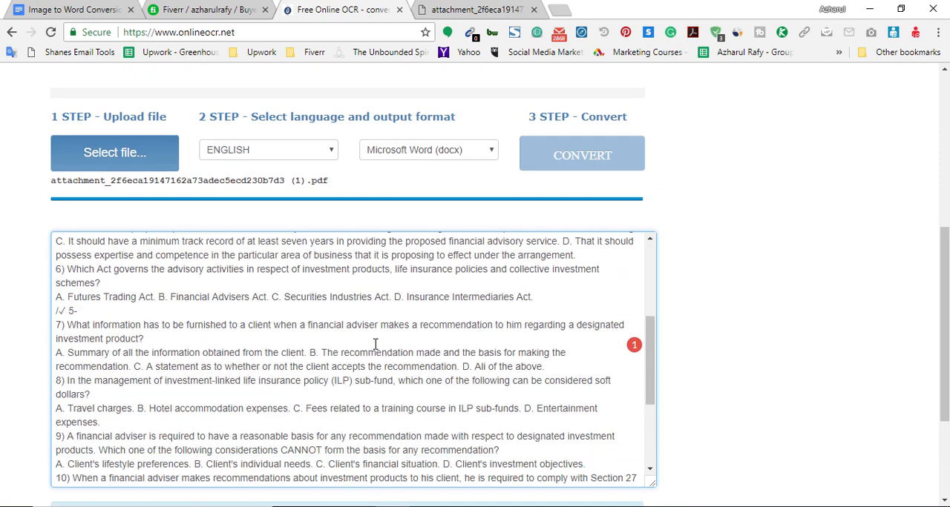
{"action": "scroll", "scroll_direction": "down", "scroll_amount": 3}
{"action": "type", "text": "wor"}
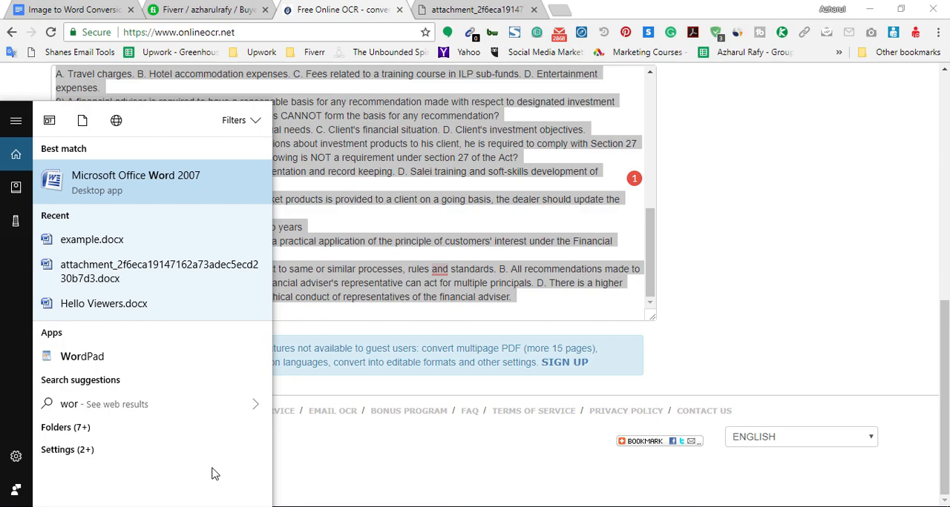
Launch Microsoft Office Word 2007 from the Start search for 'wor'.
{"action": "left_click", "coordinate": [136, 183]}
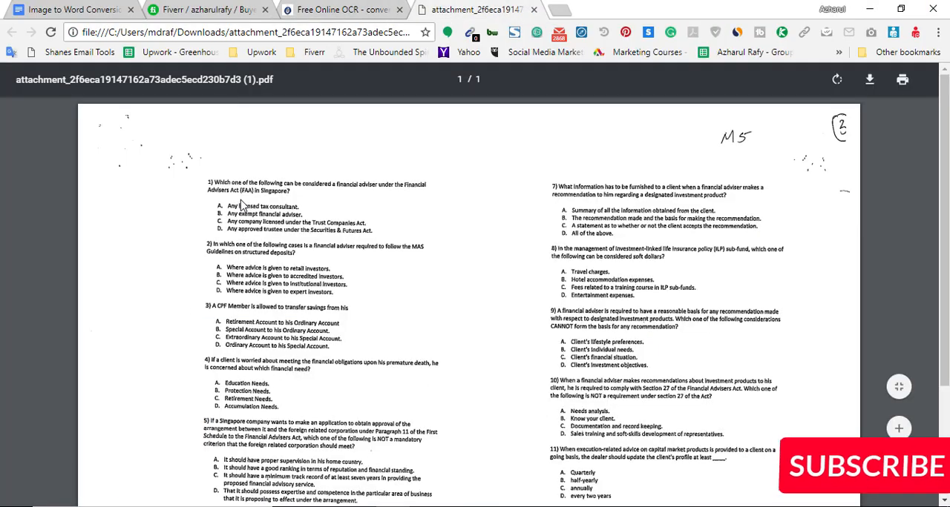
{"action": "mouse_move", "coordinate": [229, 236]}
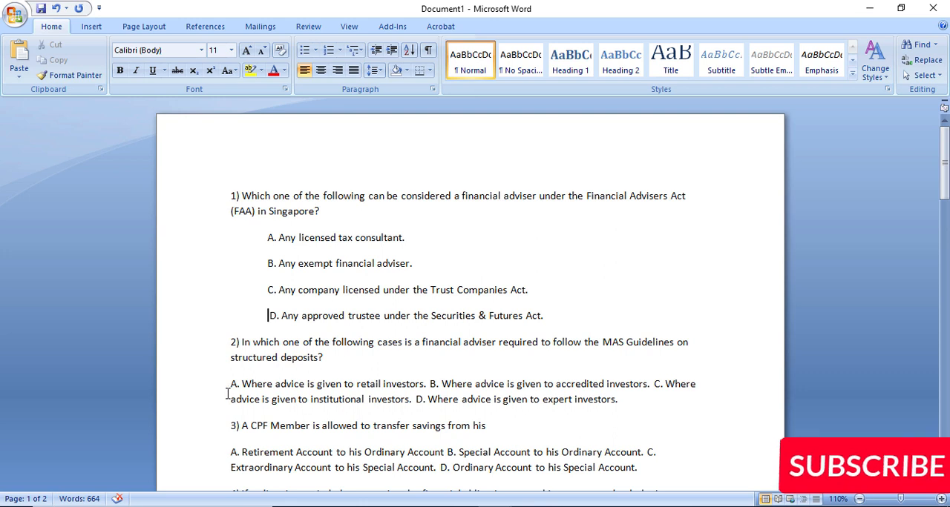
Split question 2's four run-on answer choices onto separate indented lines like question 1.
{"action": "left_click_drag", "start_coordinate": [231, 383], "coordinate": [617, 399]}
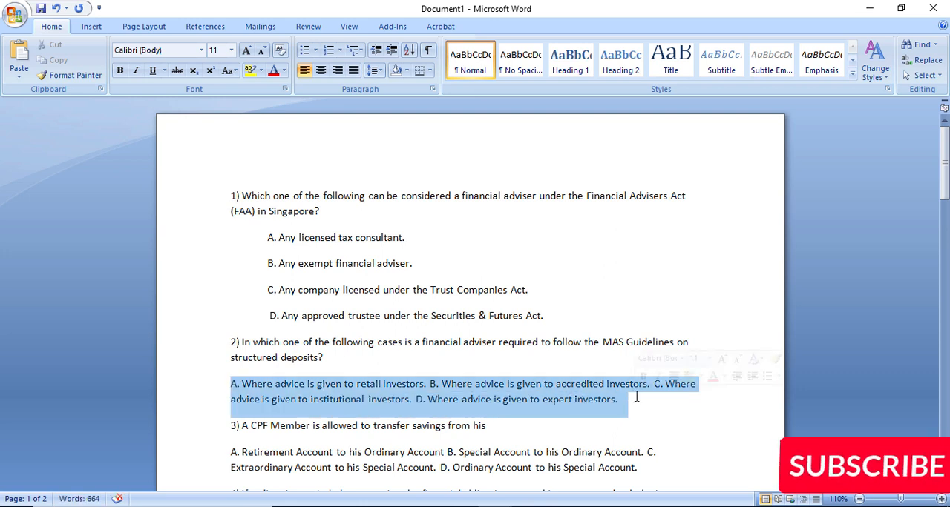
{"action": "left_click", "coordinate": [327, 383]}
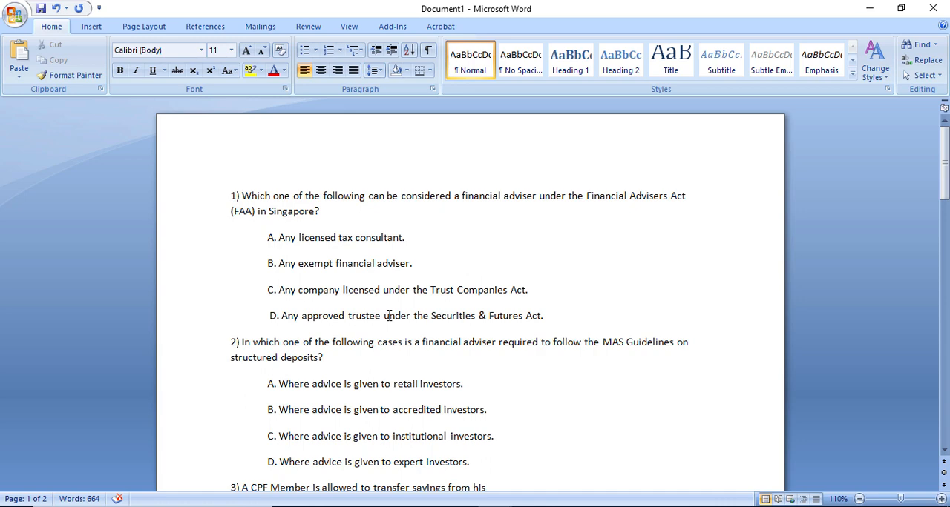
Remove the gap between question 1's answer lines via 'Don't add space between paragraphs of the same style'.
{"action": "left_click_drag", "start_coordinate": [268, 238], "coordinate": [543, 314]}
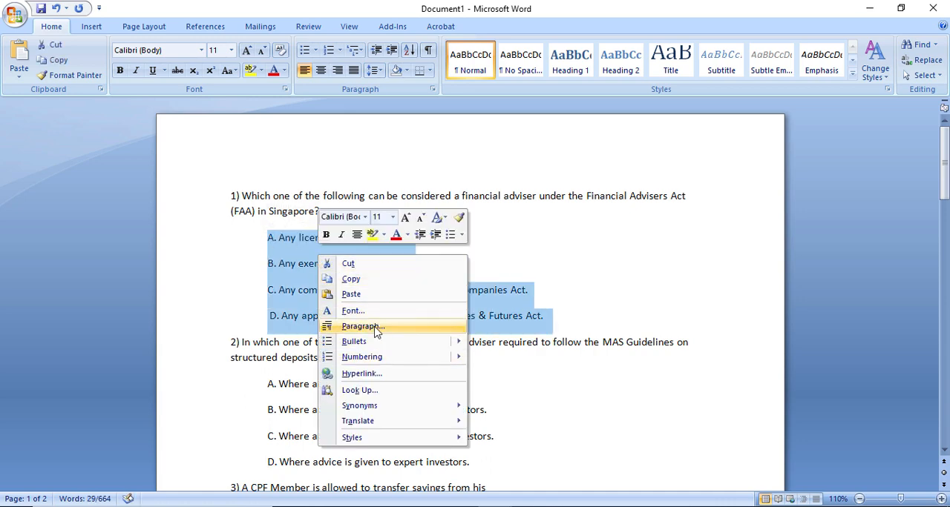
{"action": "left_click", "coordinate": [361, 326]}
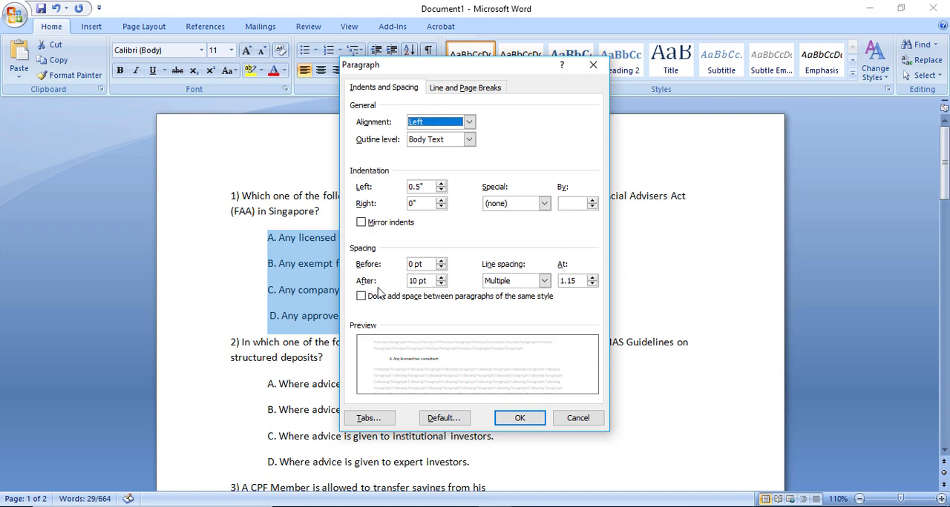
{"action": "left_click", "coordinate": [362, 297]}
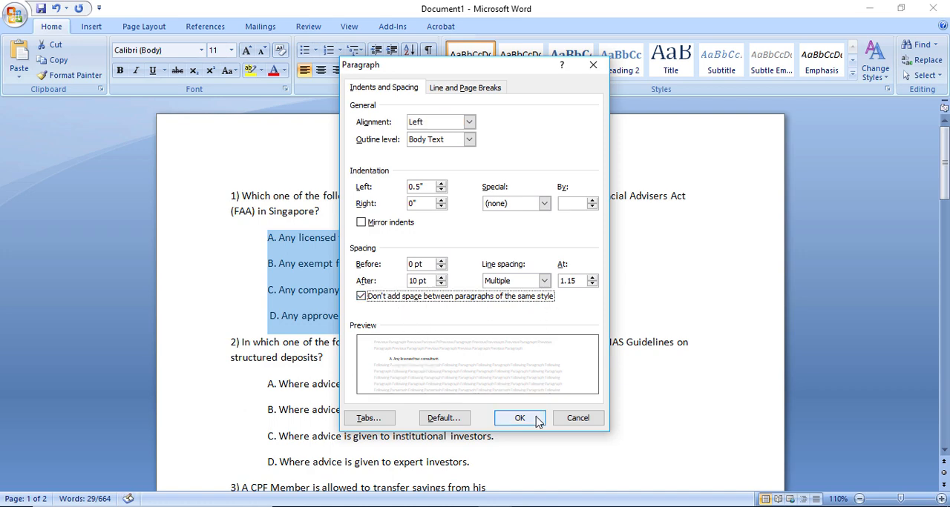
{"action": "left_click", "coordinate": [519, 418]}
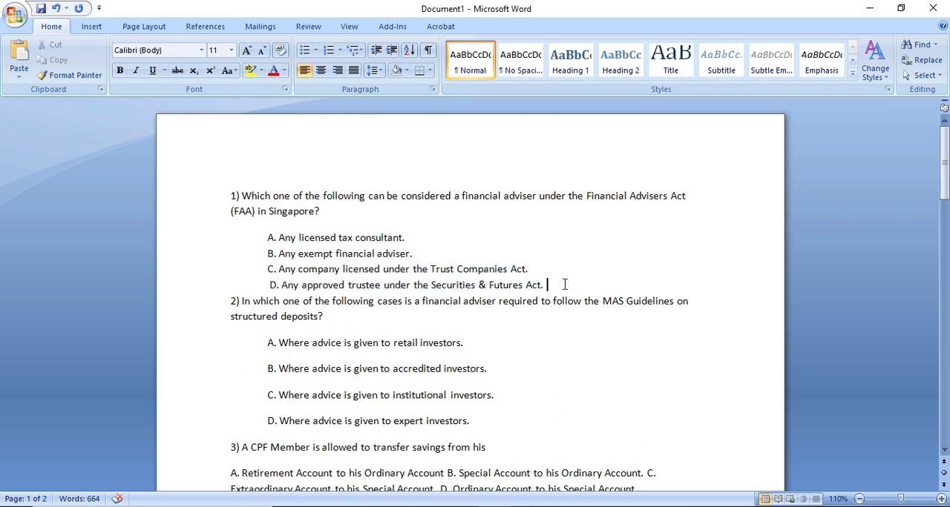
{"action": "key", "text": "enter"}
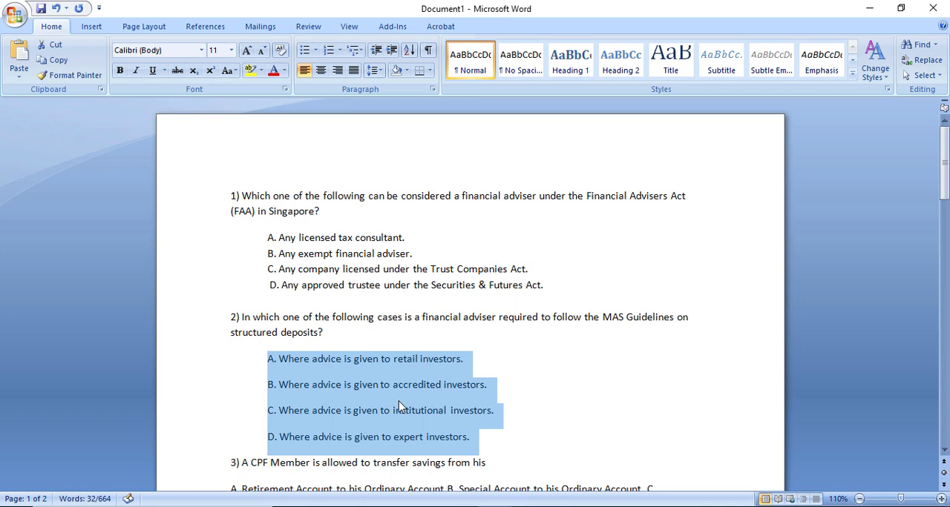
Apply the same no-extra-space paragraph setting to question 2's answer lines.
{"action": "right_click", "coordinate": [399, 409]}
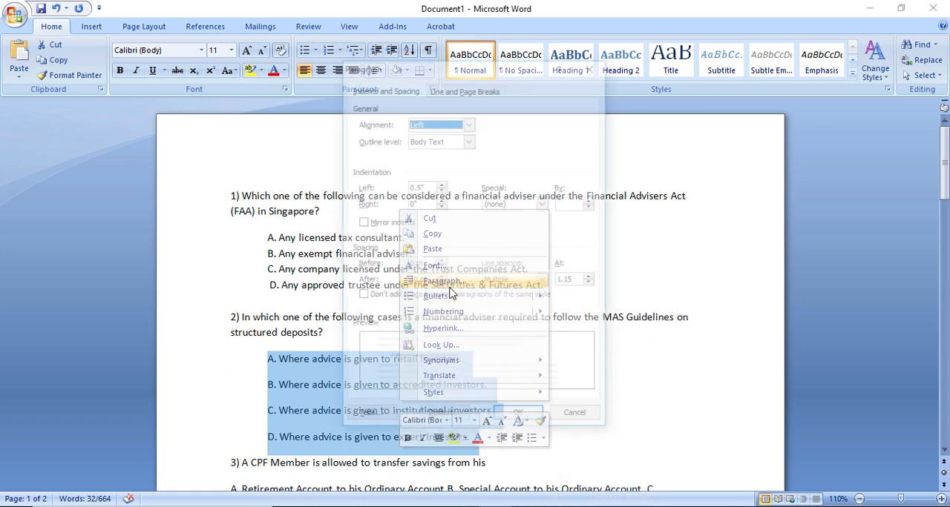
{"action": "left_click", "coordinate": [442, 281]}
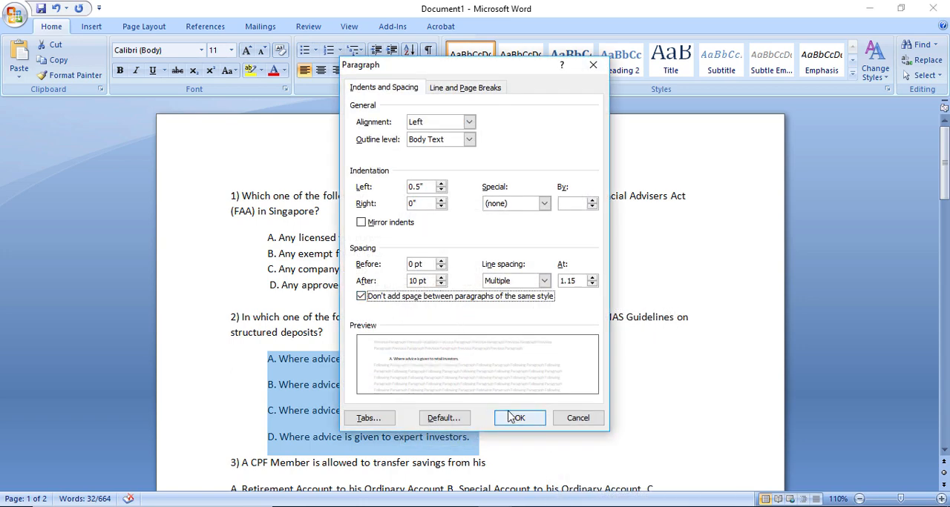
{"action": "left_click", "coordinate": [518, 418]}
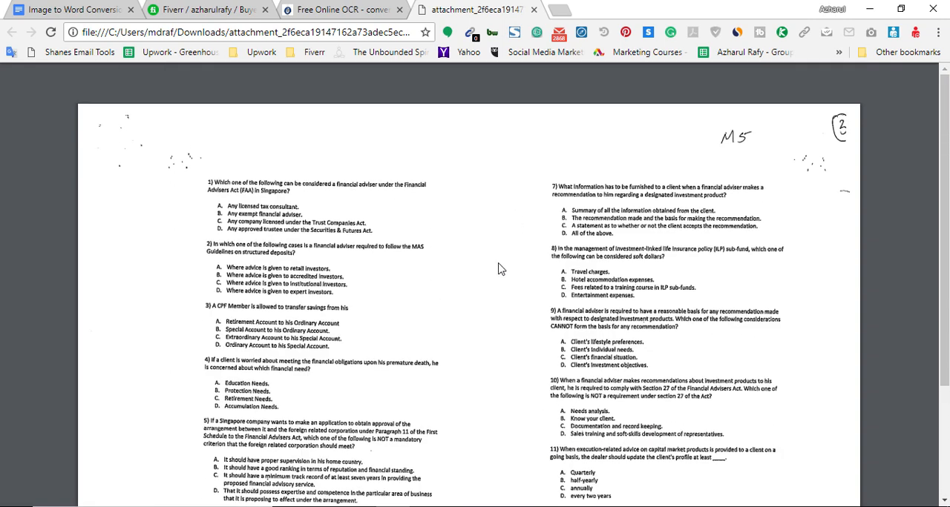
{"action": "mouse_move", "coordinate": [270, 206]}
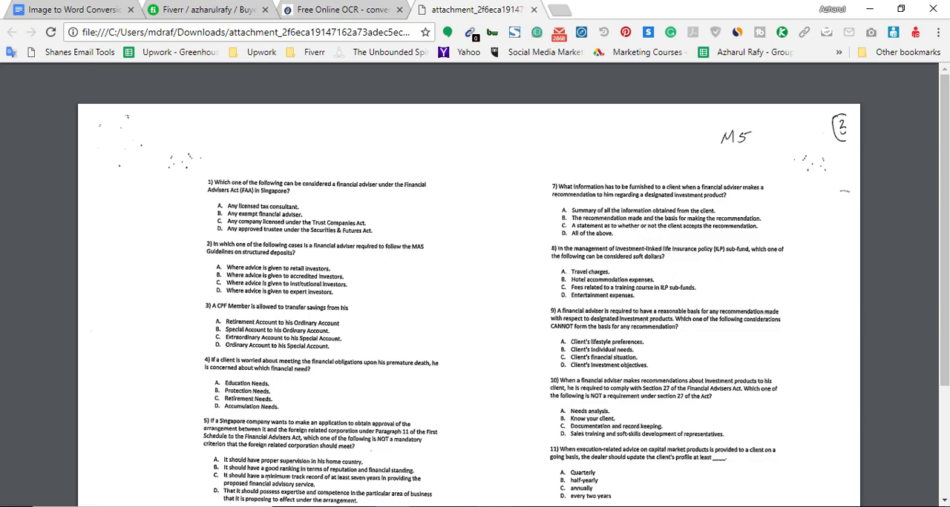
Bring the Word document back up and scroll through questions 1–2 to check the formatting.
{"action": "left_click", "coordinate": [472, 9]}
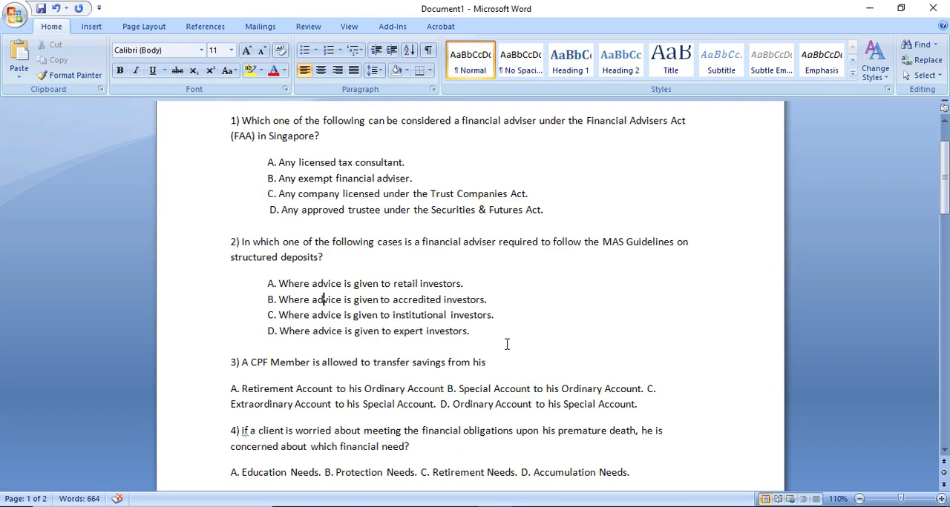
{"action": "scroll", "scroll_direction": "down", "scroll_amount": 3}
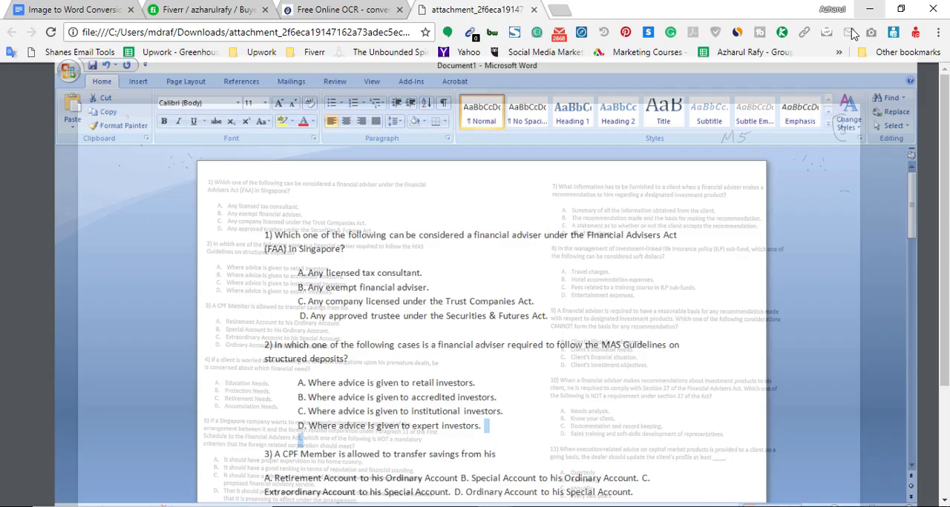
{"action": "left_click", "coordinate": [208, 9]}
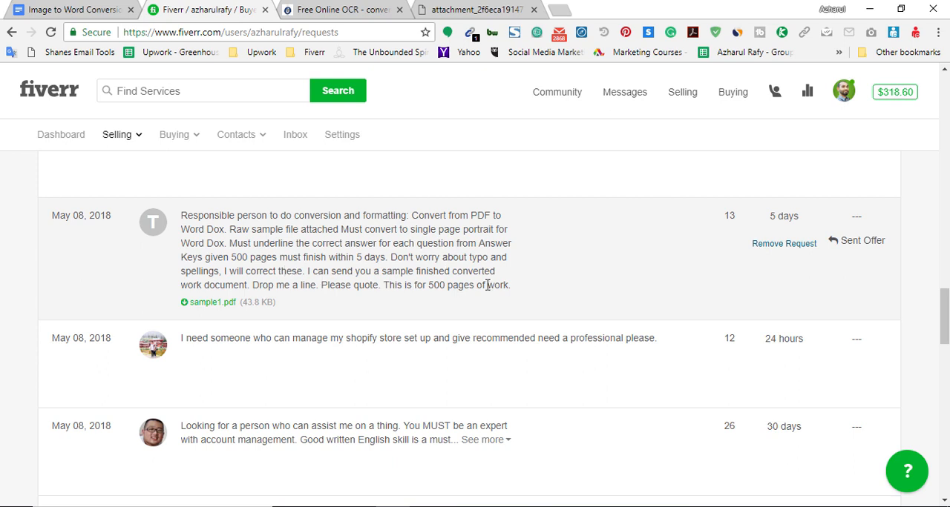
{"action": "mouse_move", "coordinate": [773, 217]}
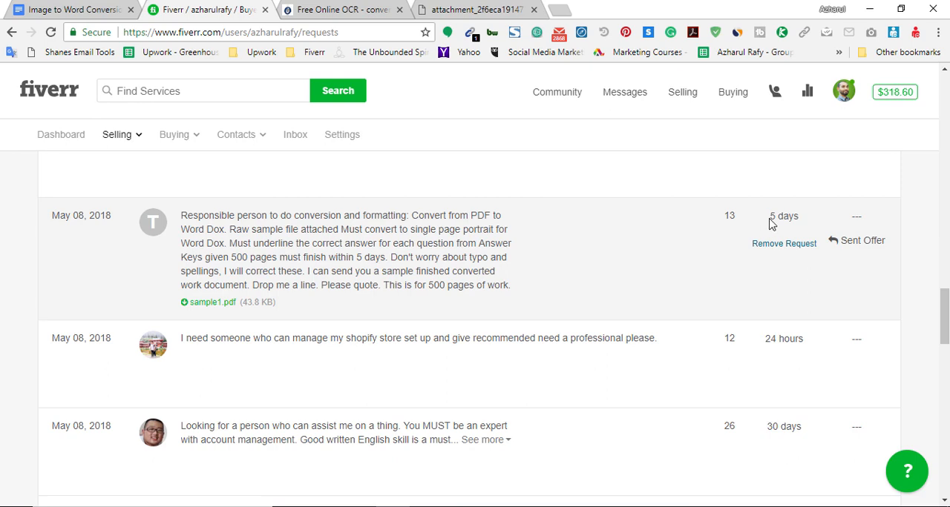
{"action": "mouse_move", "coordinate": [620, 278]}
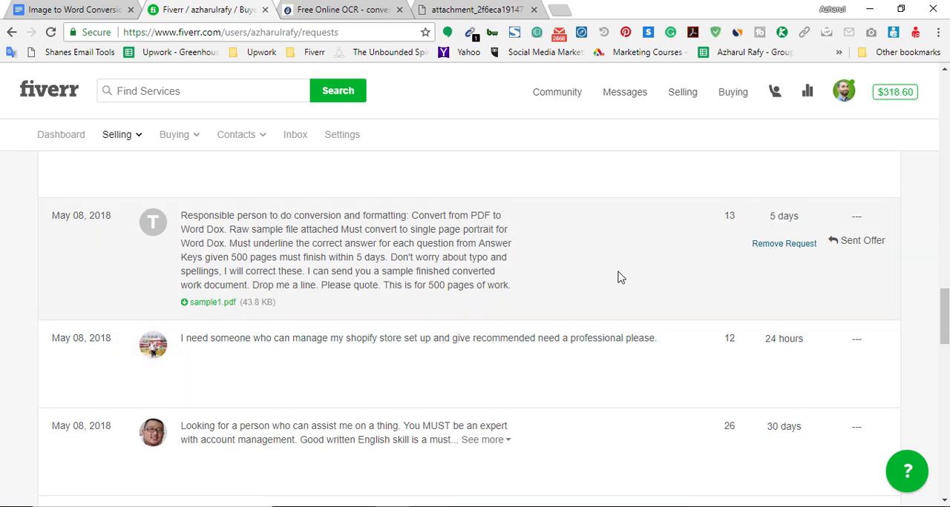
Glance at the original scanned exam PDF, then return to the Online OCR converter page.
{"action": "left_click", "coordinate": [472, 9]}
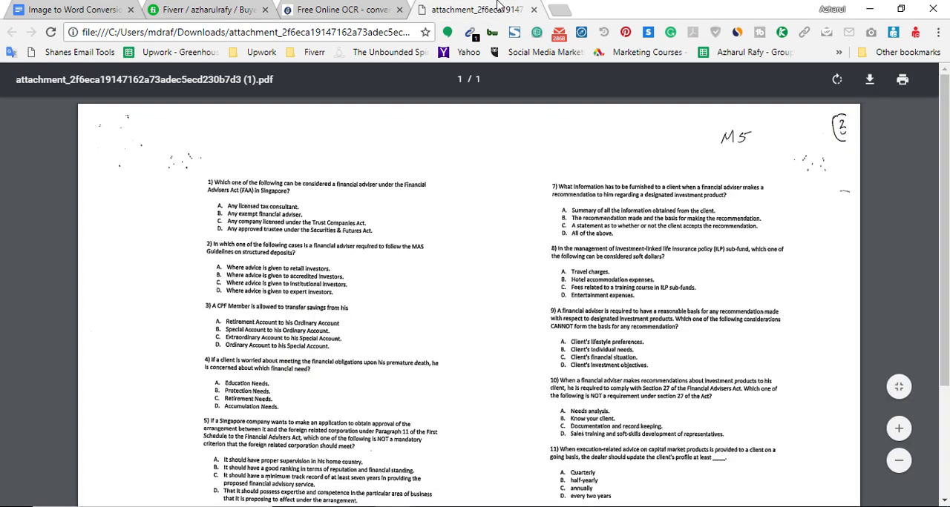
{"action": "left_click", "coordinate": [341, 9]}
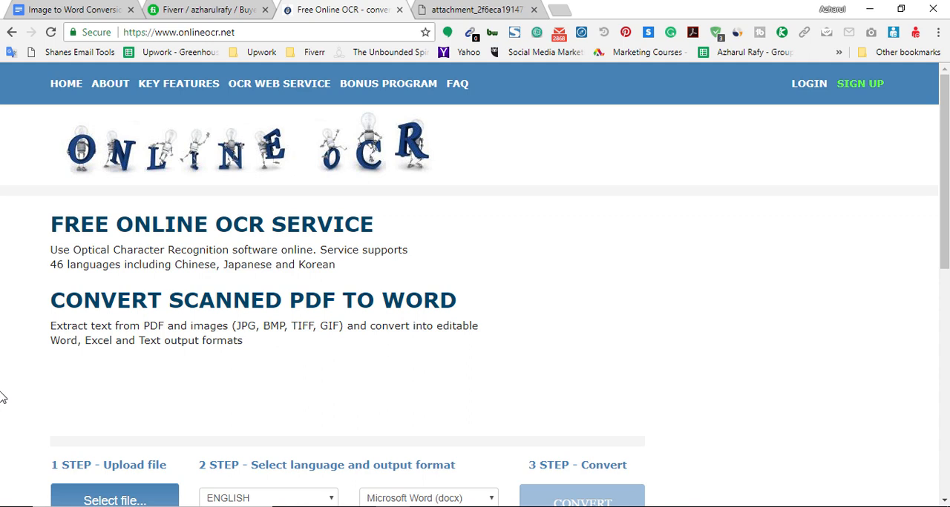